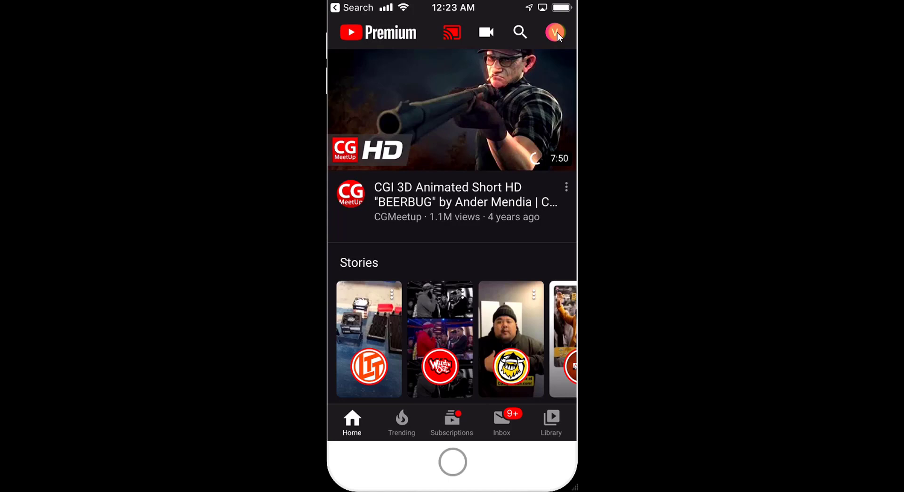
# Go from the profile avatar to the account's Paid memberships page listing YouTube Premium
pyautogui.click(555, 32)
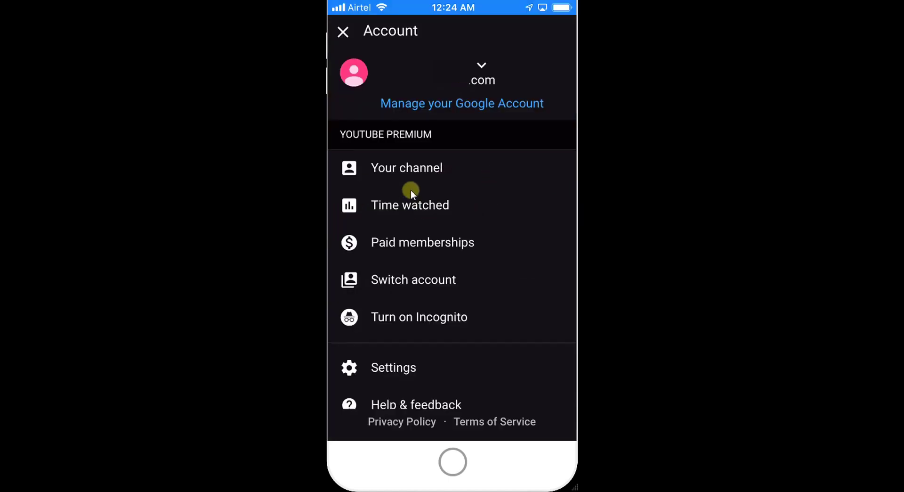
pyautogui.moveTo(394, 249)
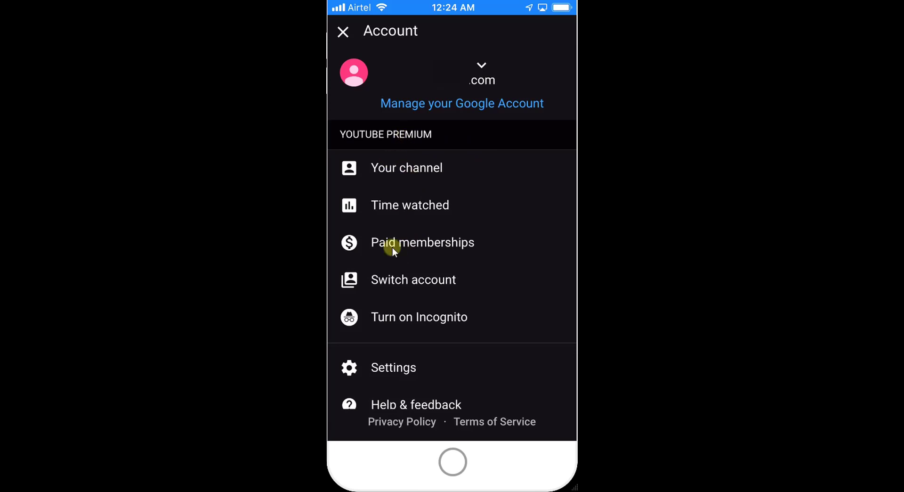
pyautogui.moveTo(446, 242)
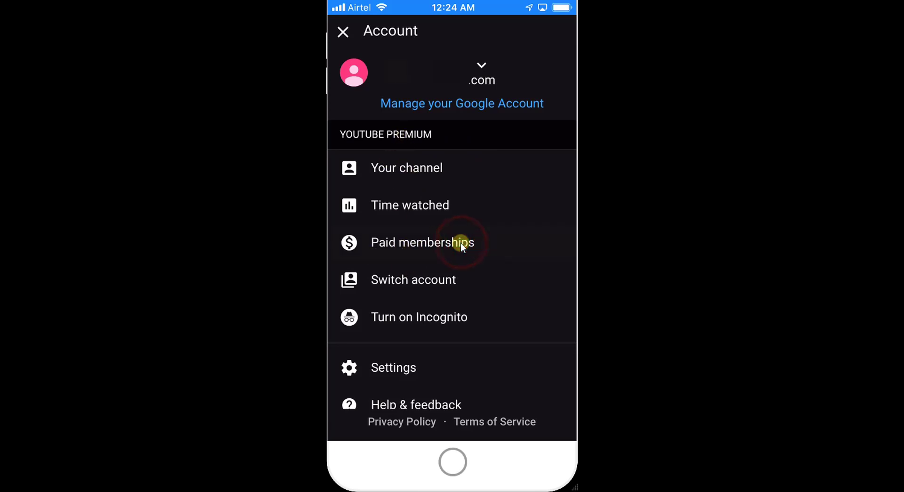
pyautogui.click(422, 242)
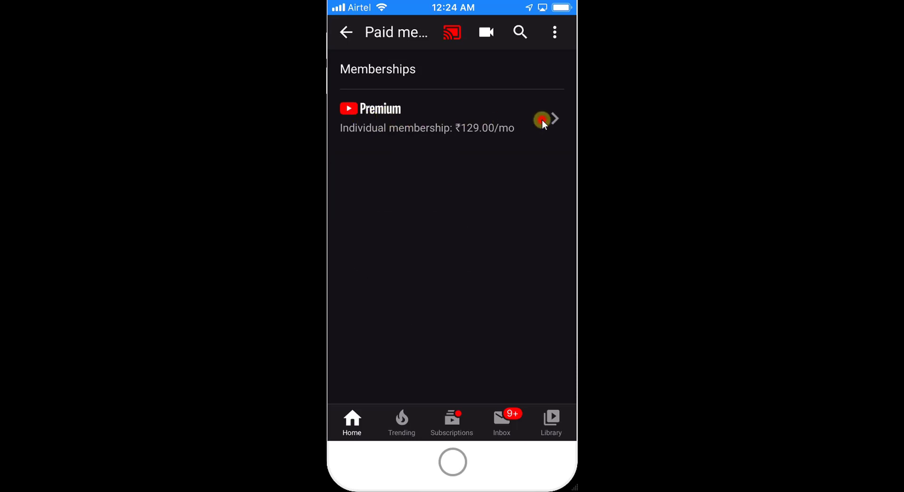
# View the ₹129.00/month Premium membership details and continue to managing it on youtube.com
pyautogui.click(542, 120)
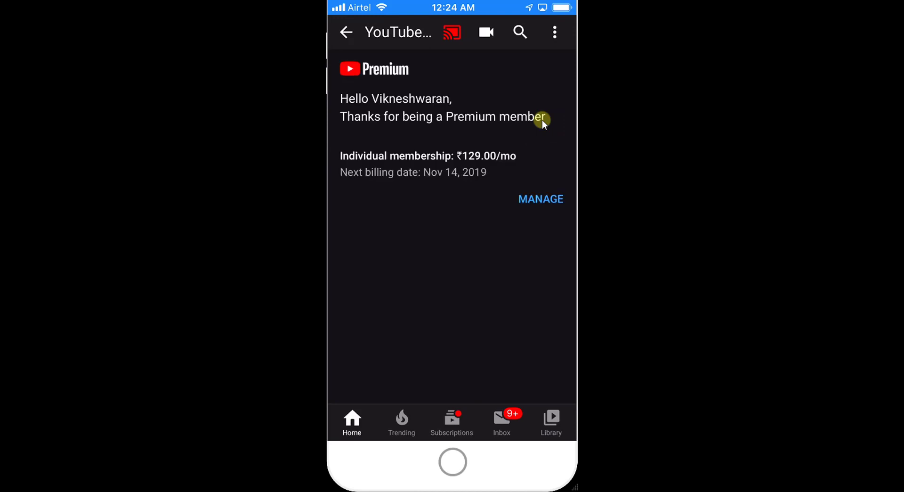
pyautogui.moveTo(364, 163)
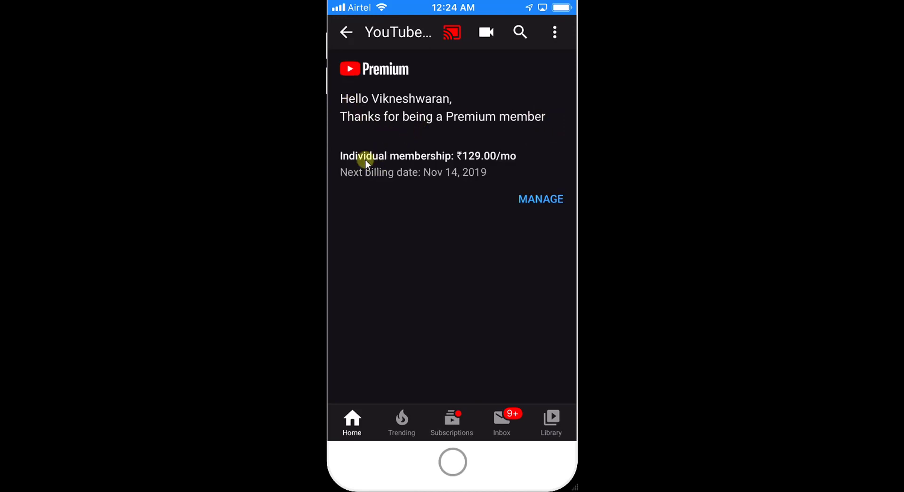
pyautogui.moveTo(460, 186)
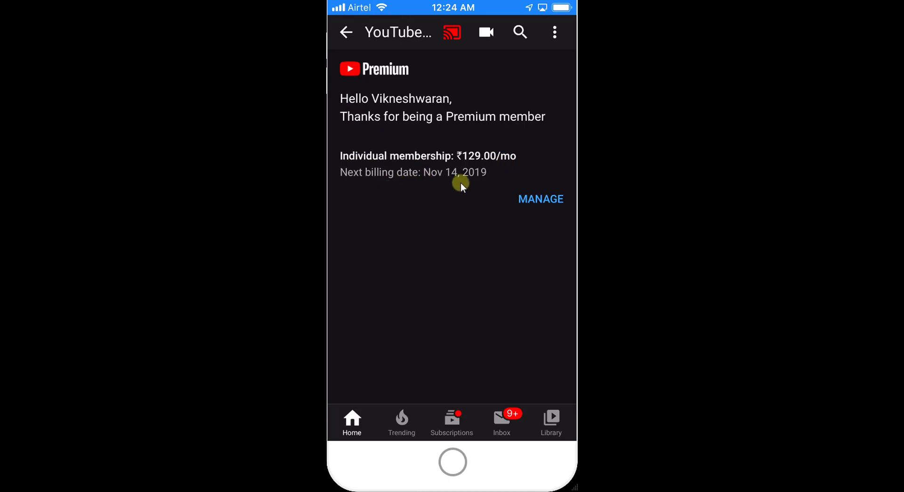
pyautogui.click(539, 199)
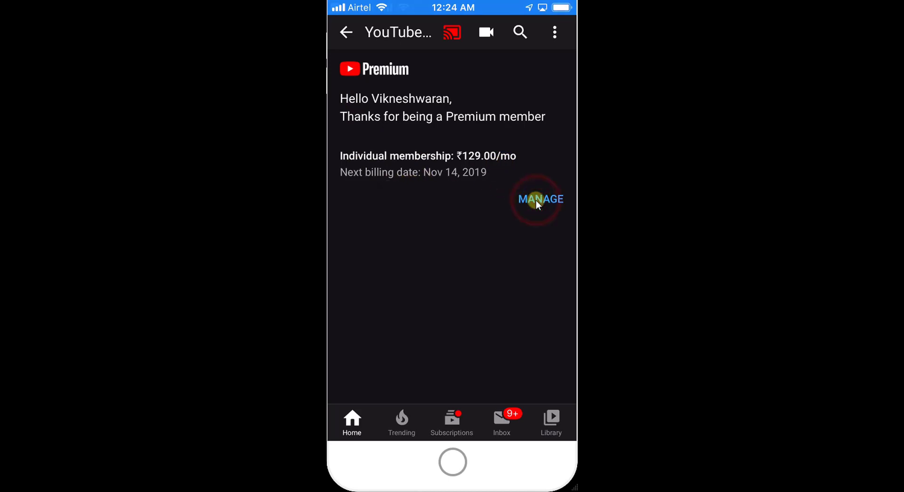
pyautogui.click(540, 199)
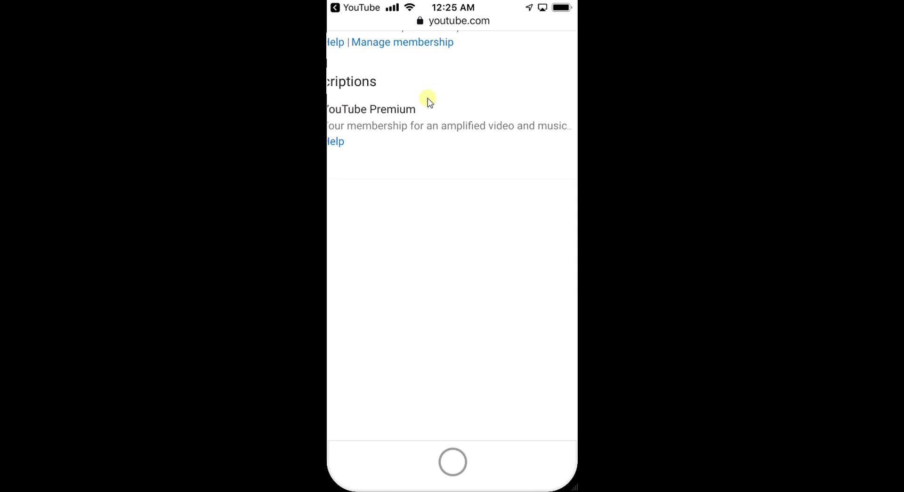
# Choose Manage membership for the active YouTube Premium subscription on the Purchases page
pyautogui.scroll(3)
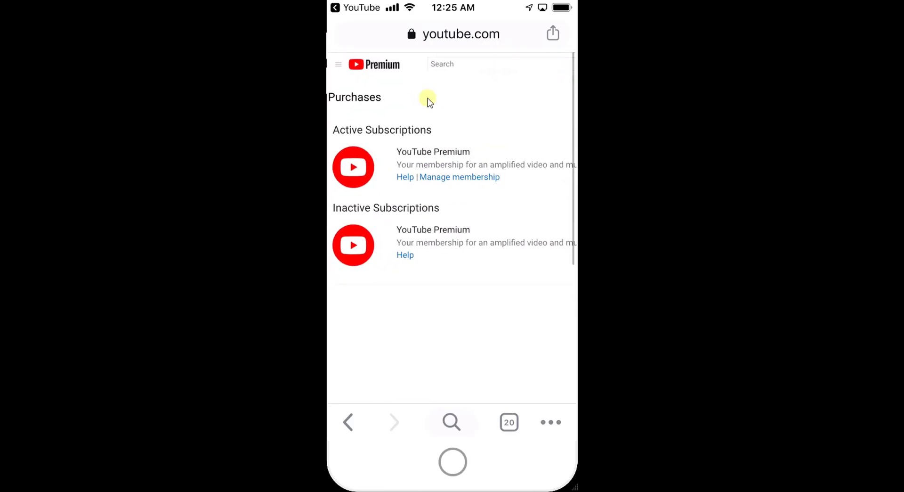
pyautogui.click(459, 177)
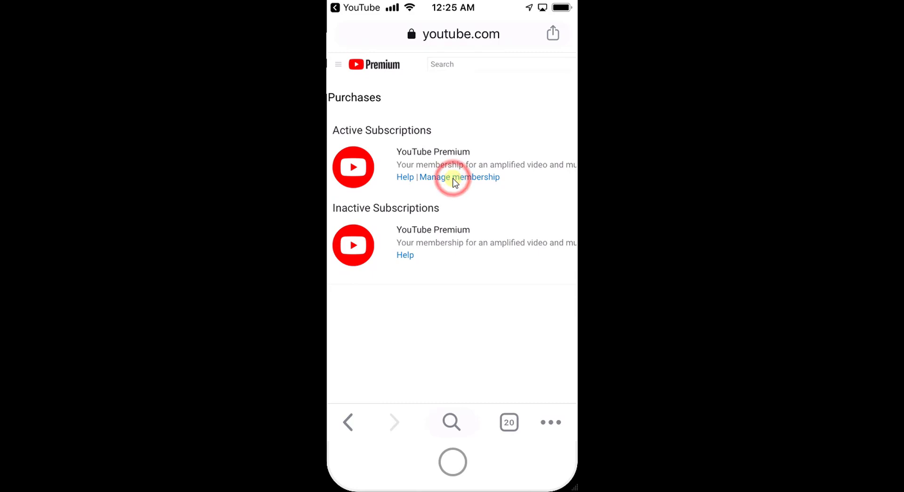
pyautogui.click(459, 177)
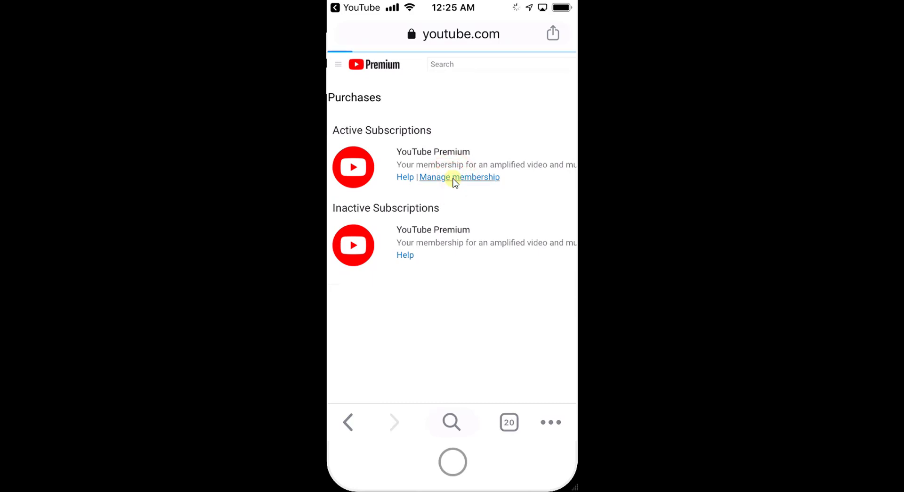
pyautogui.click(459, 177)
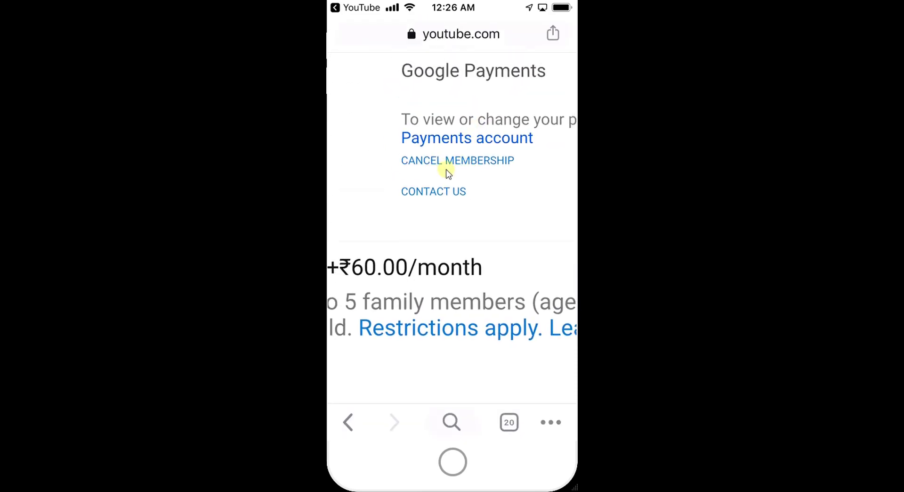
# Start cancelling the membership so the 'Cancel YouTube Premium?' prompt appears
pyautogui.click(458, 160)
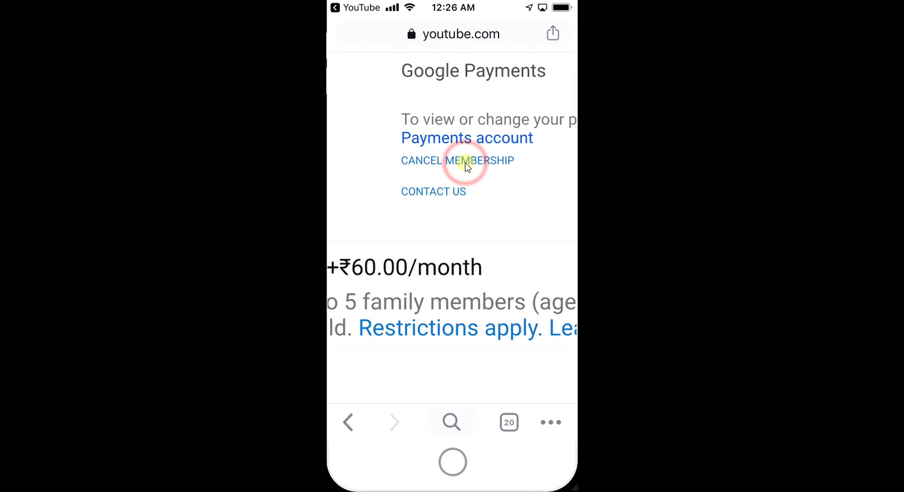
pyautogui.click(458, 160)
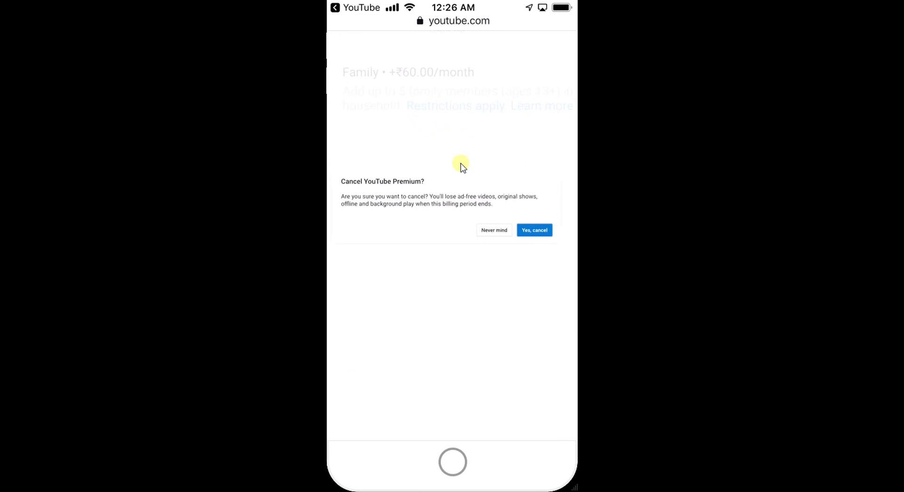
pyautogui.moveTo(383, 199)
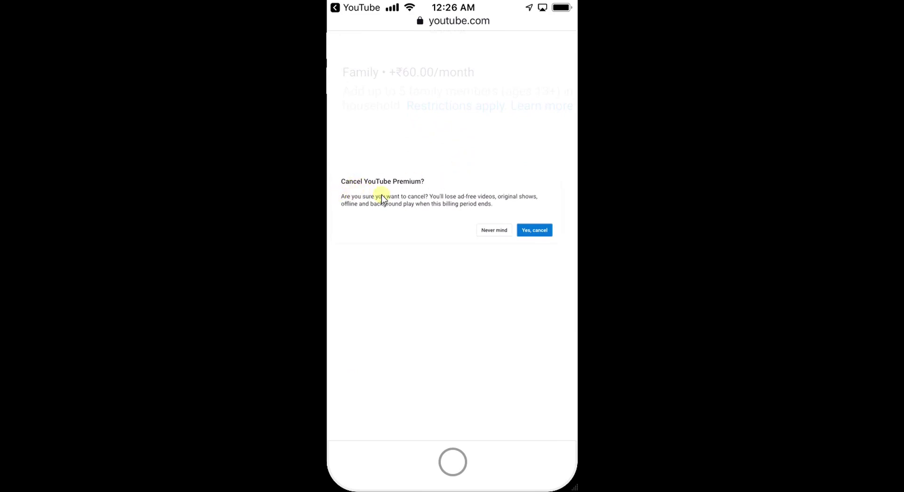
pyautogui.moveTo(437, 207)
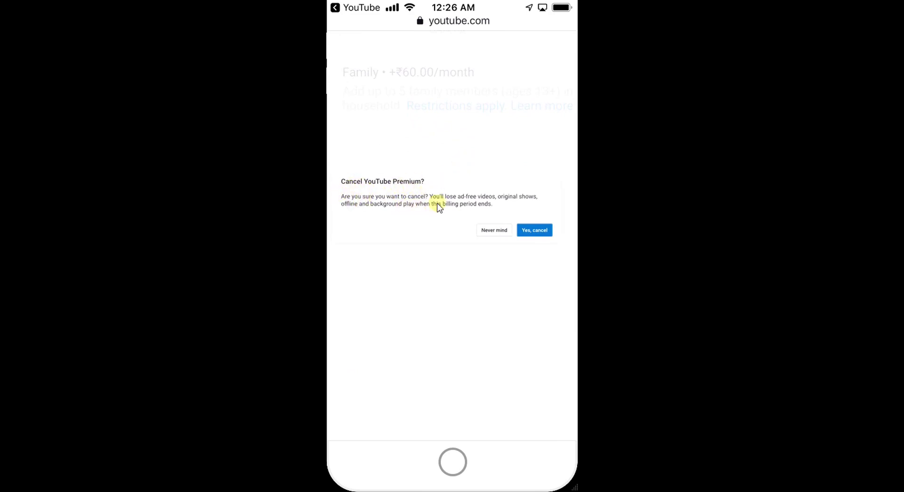
pyautogui.moveTo(489, 206)
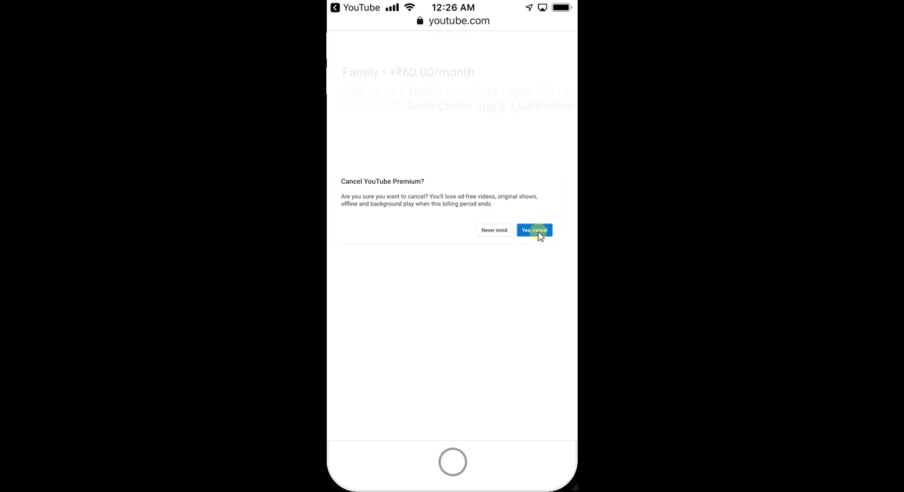
# Confirm with 'Yes, cancel' so the Premium membership is cancelled
pyautogui.click(534, 230)
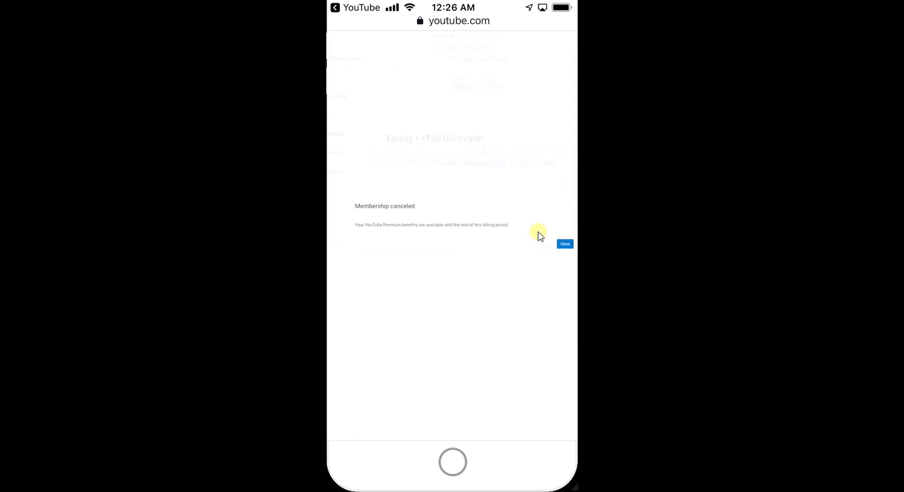
pyautogui.moveTo(415, 242)
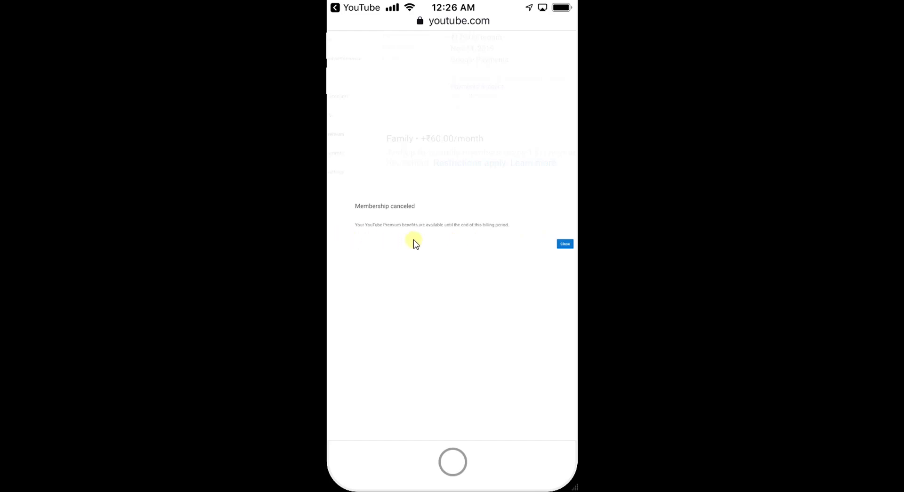
pyautogui.moveTo(566, 243)
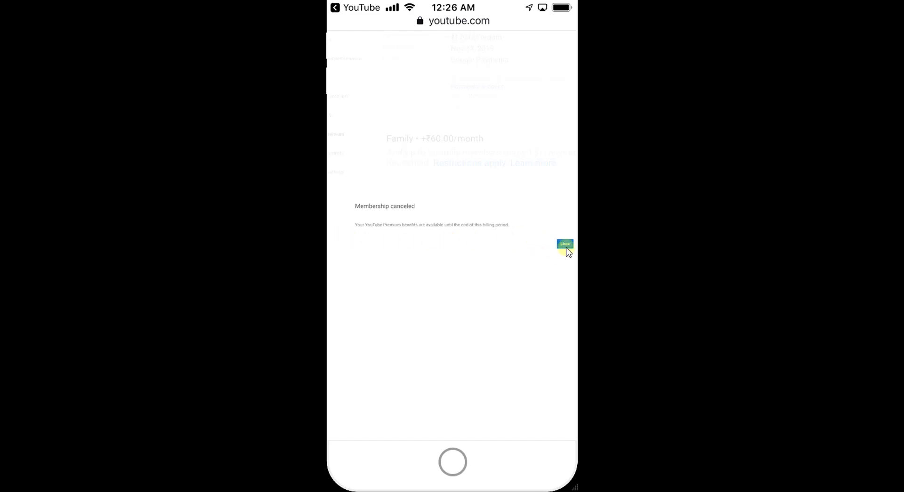